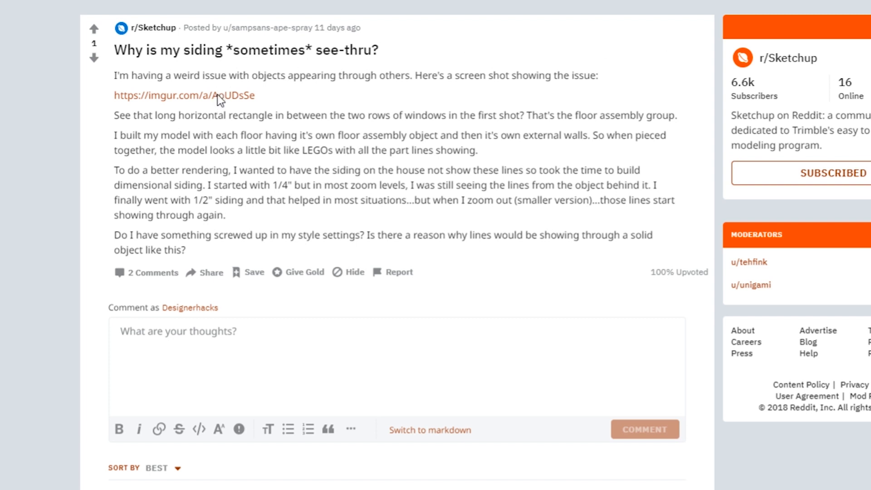
Open the Imgur screenshot showing lines bleeding through the siding.
left_click(184, 95)
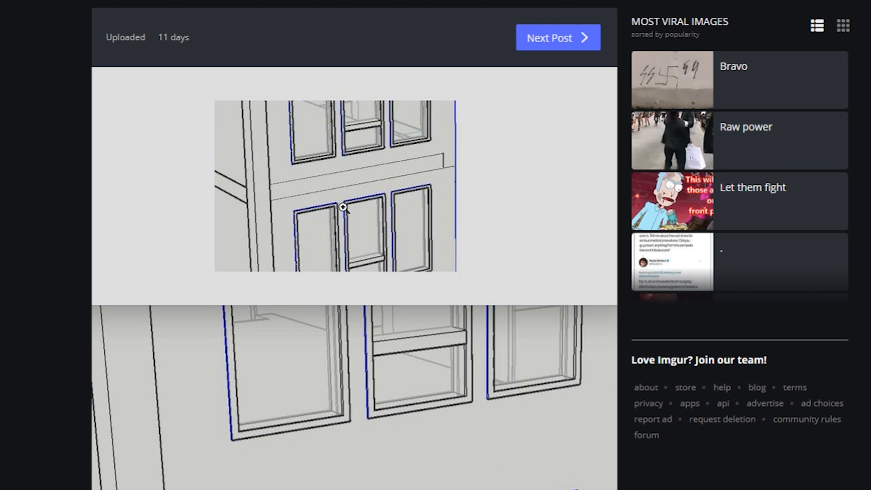
scroll("down", 3)
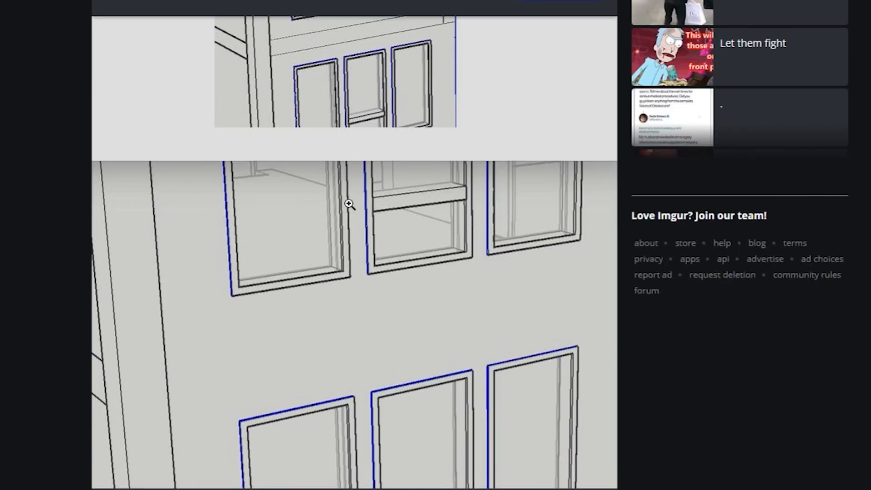
scroll("down", 3)
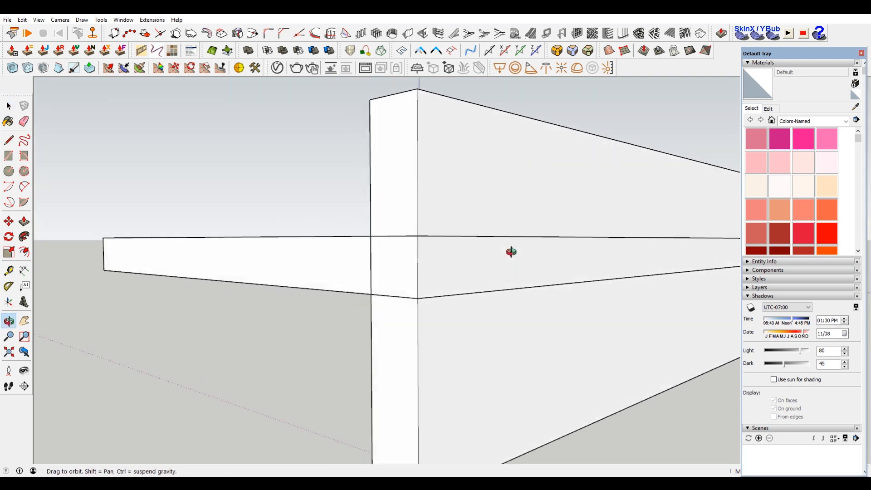
Orbit around the wall-and-slab intersection to see the line showing through.
left_click_drag(510, 251, 533, 225)
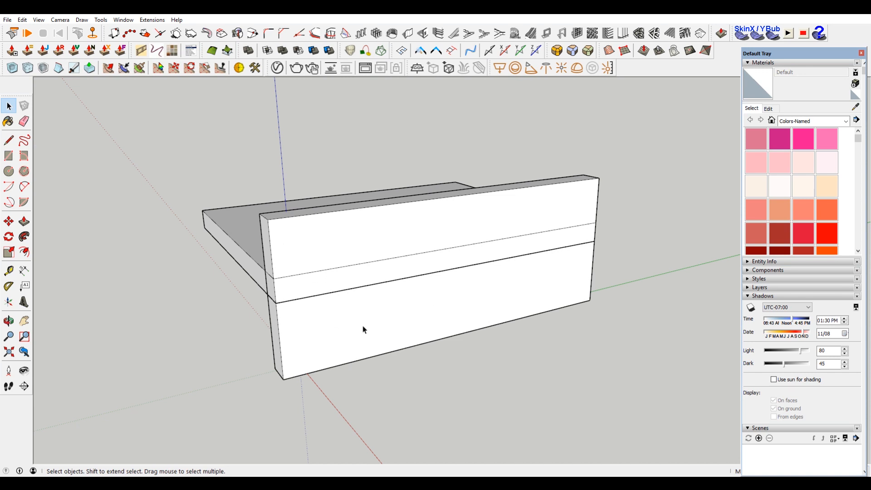
mouse_move(248, 243)
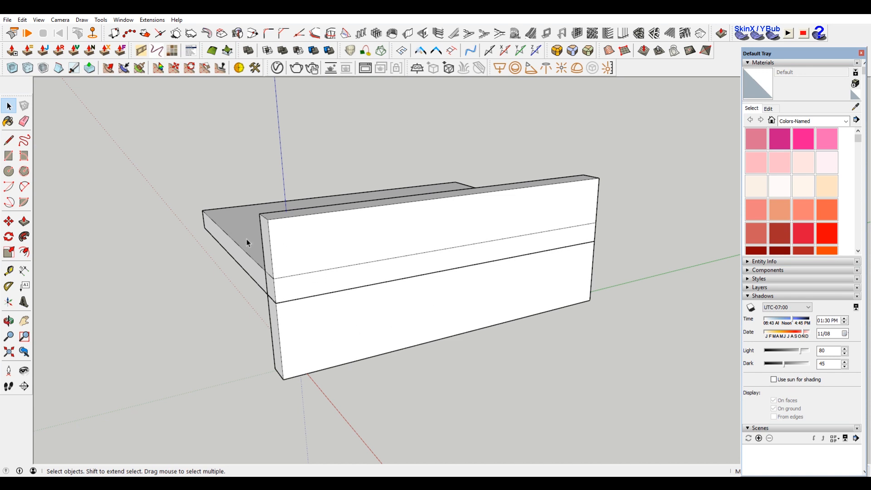
Select the floor slab group sitting behind the wall.
left_click(312, 238)
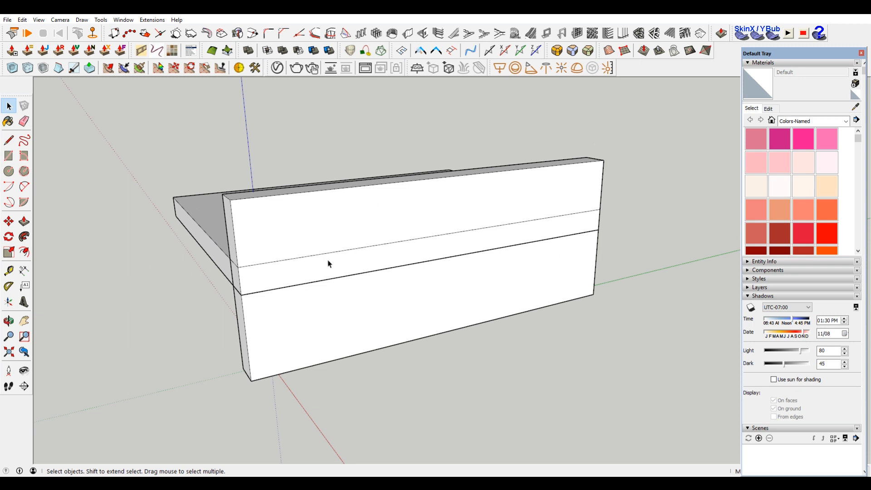
mouse_move(184, 222)
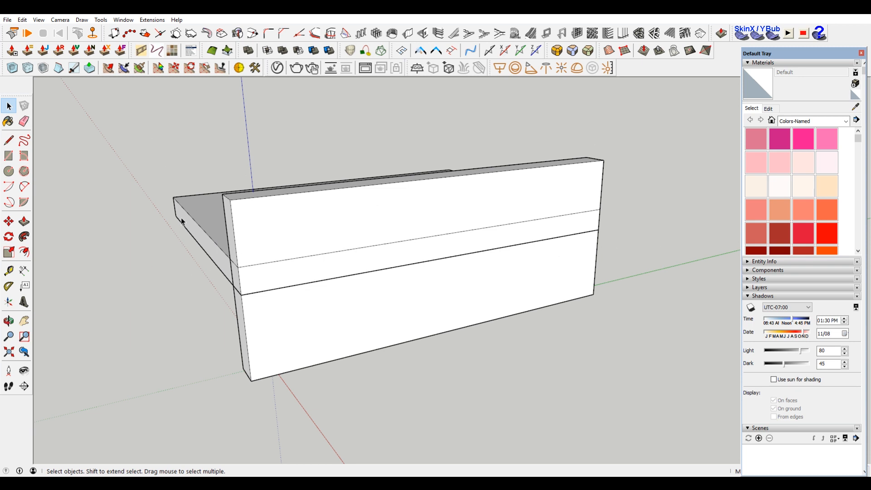
mouse_move(149, 164)
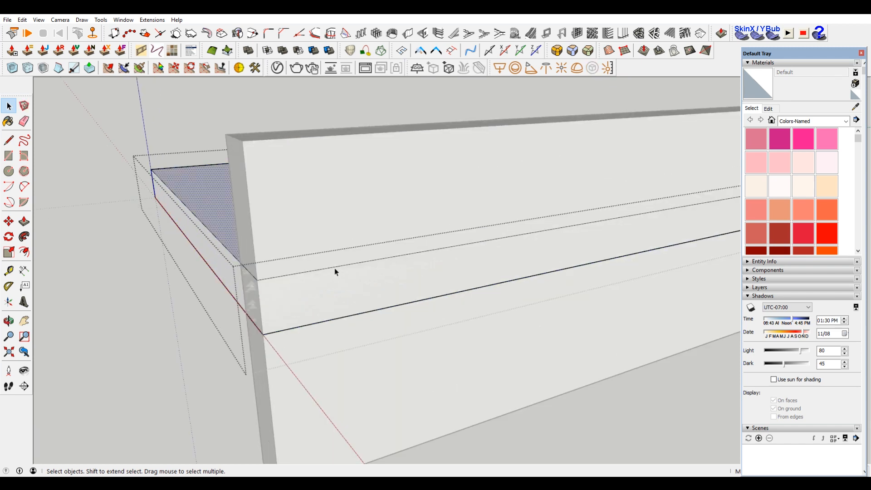
Erase the slab edge inside the wall and draw a new edge along the wall face.
right_click(333, 272)
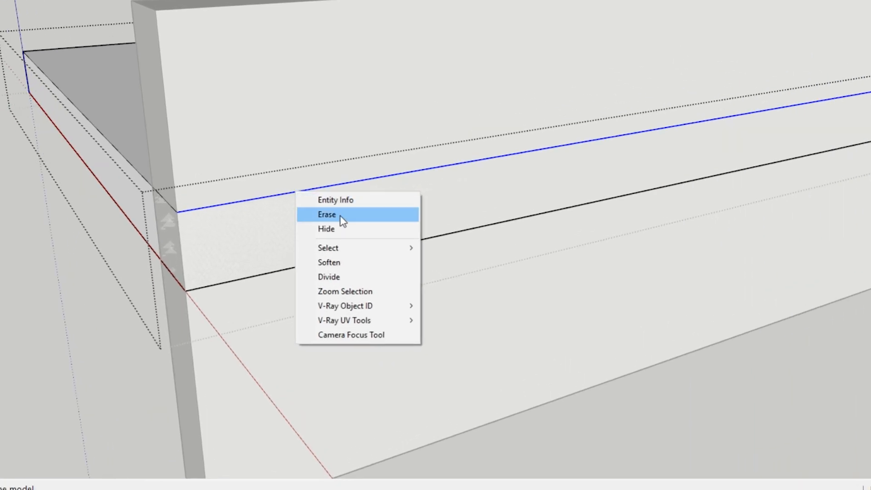
left_click(327, 214)
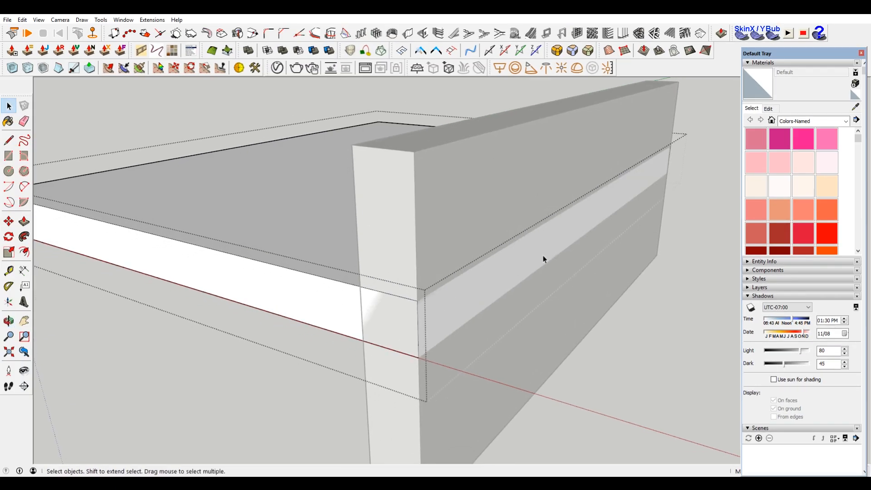
left_click(8, 140)
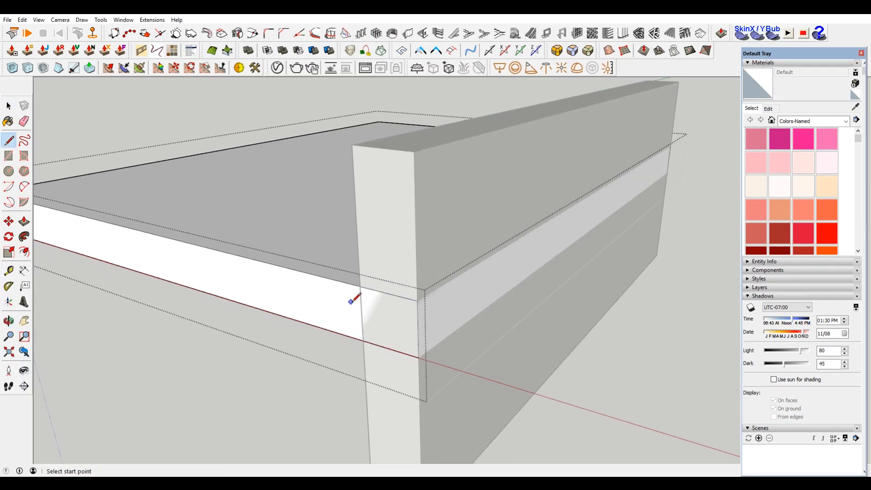
left_click(359, 287)
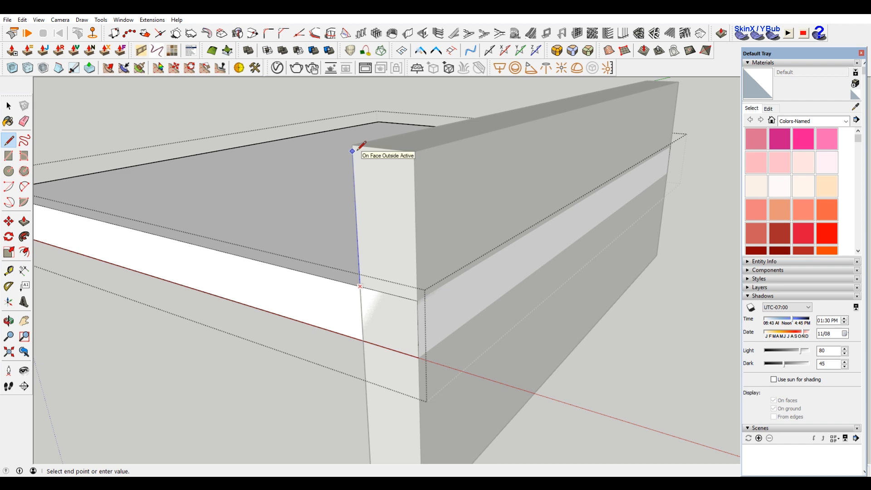
left_click(8, 106)
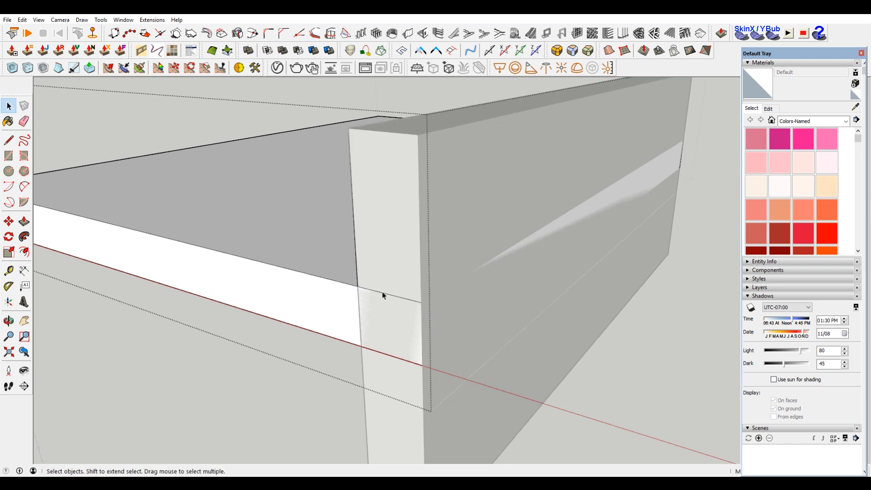
left_click(382, 295)
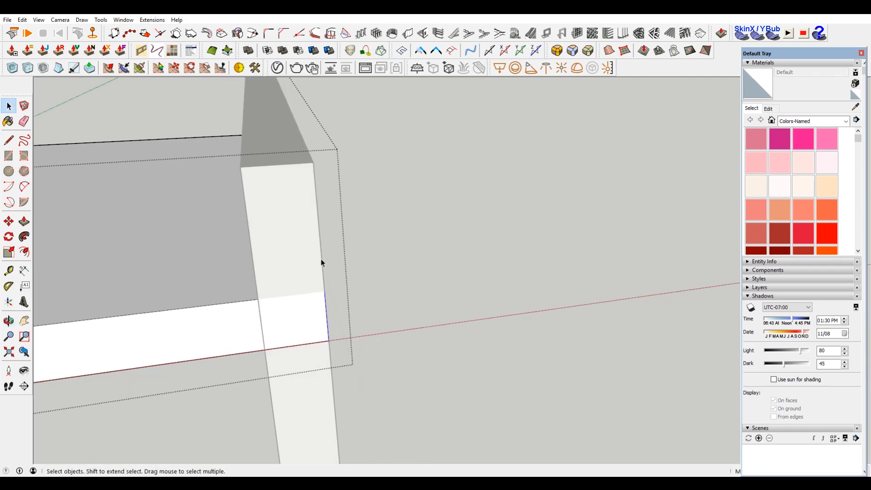
Draw an edge across the slab's end face where the wall face meets it.
left_click(8, 141)
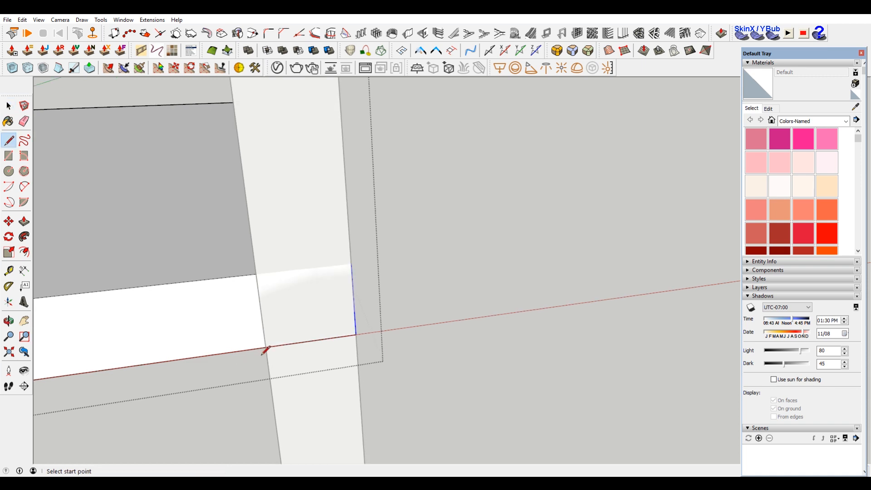
left_click(8, 106)
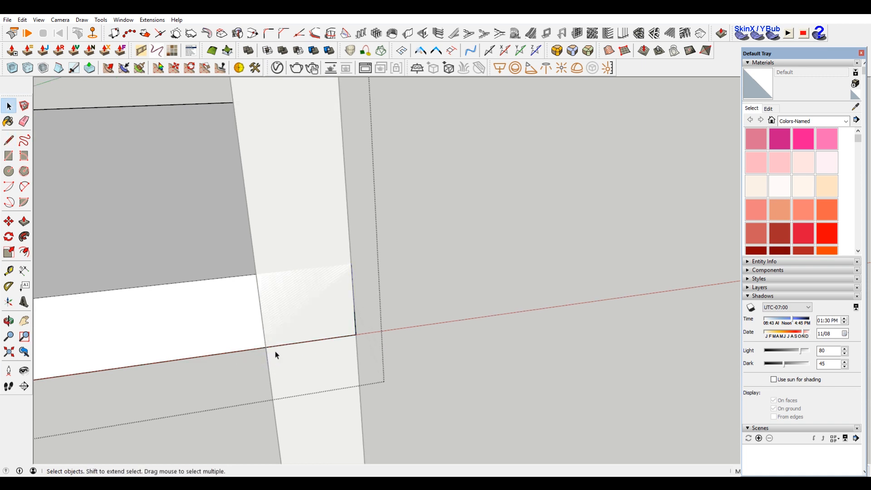
mouse_move(282, 349)
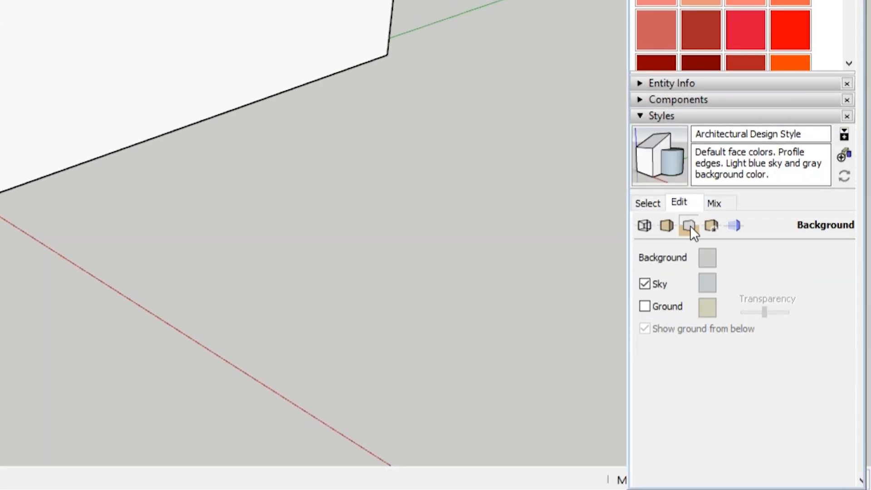
Change the style's face rendering and orbit to confirm no slab line shows.
left_click(665, 225)
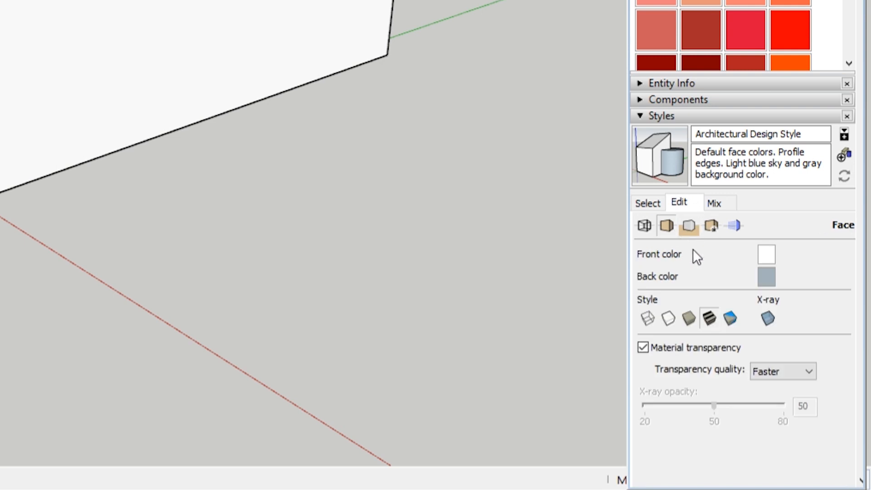
left_click(667, 318)
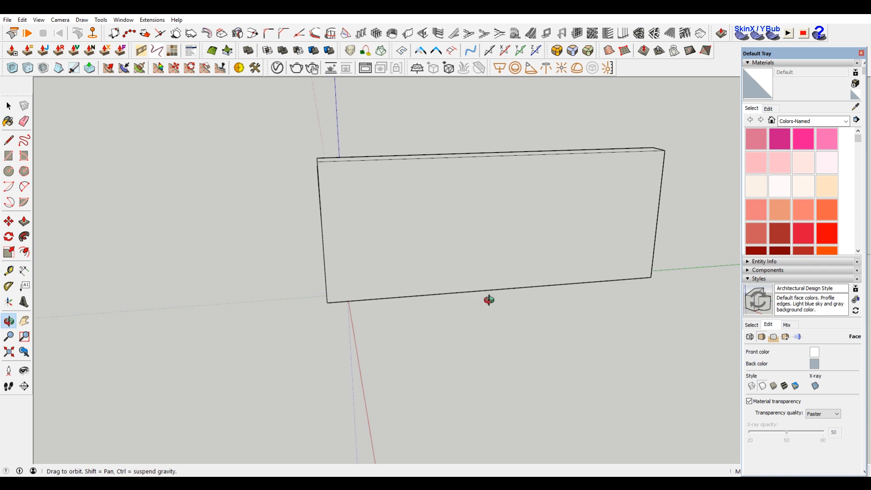
left_click_drag(489, 299, 601, 307)
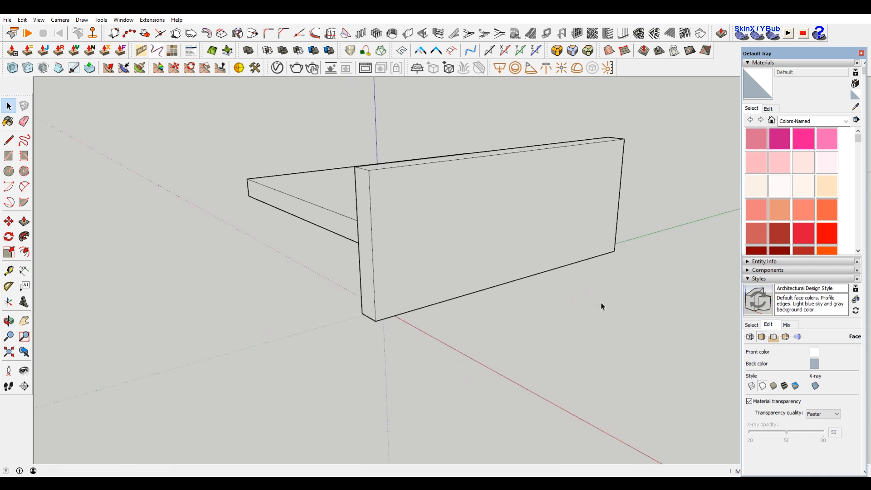